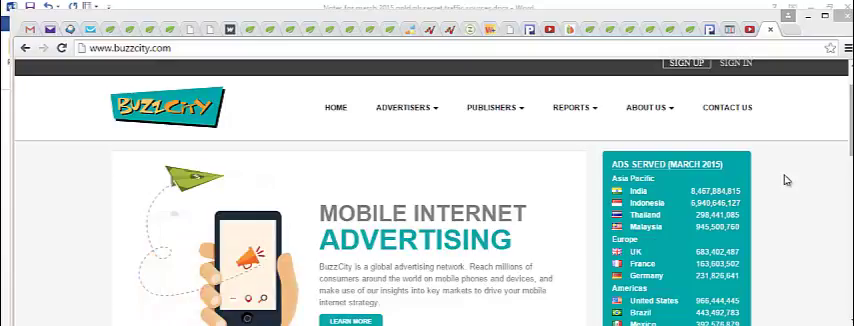
mouse_move(192, 164)
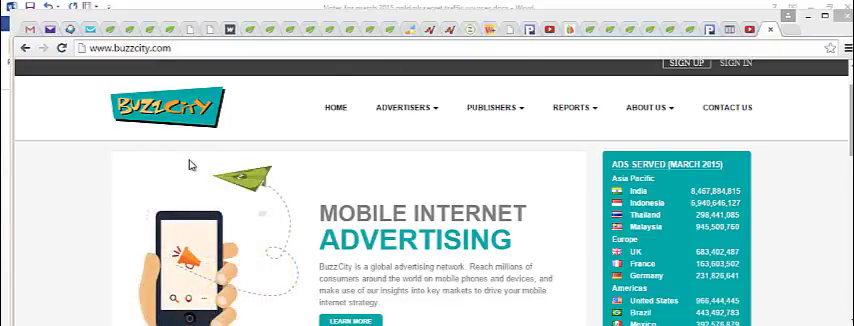
mouse_move(76, 204)
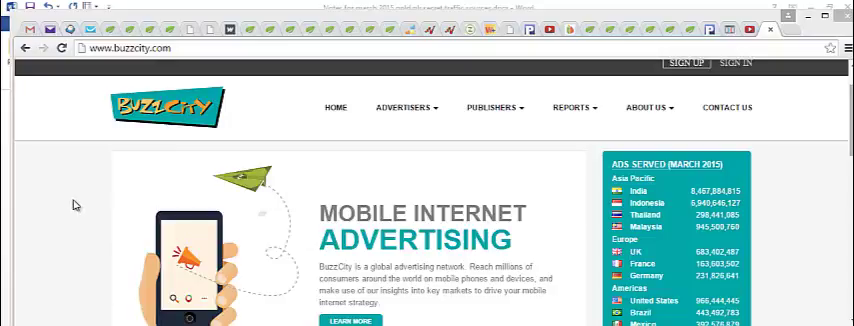